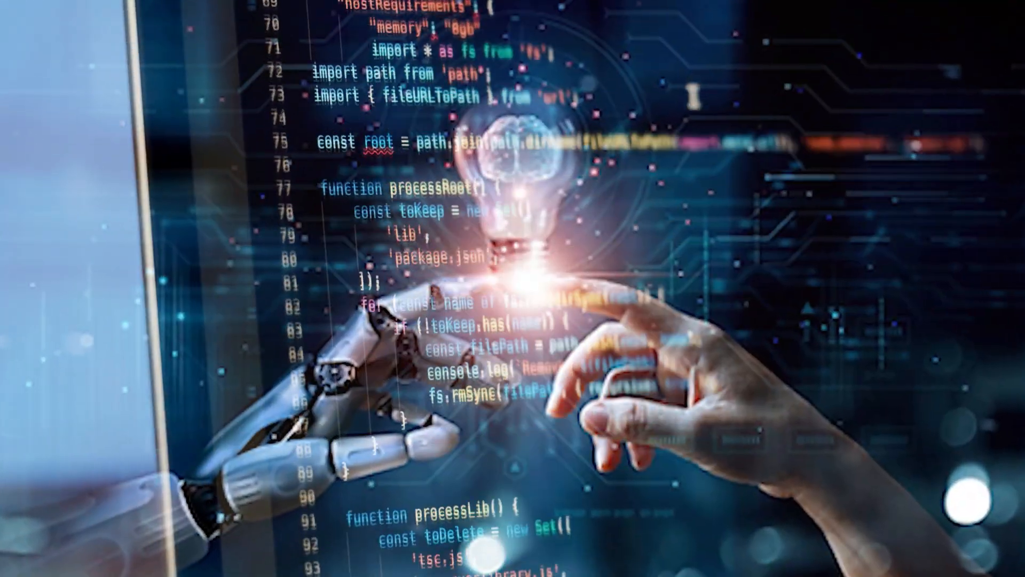
{"action": "scroll", "scroll_direction": "down", "scroll_amount": 3}
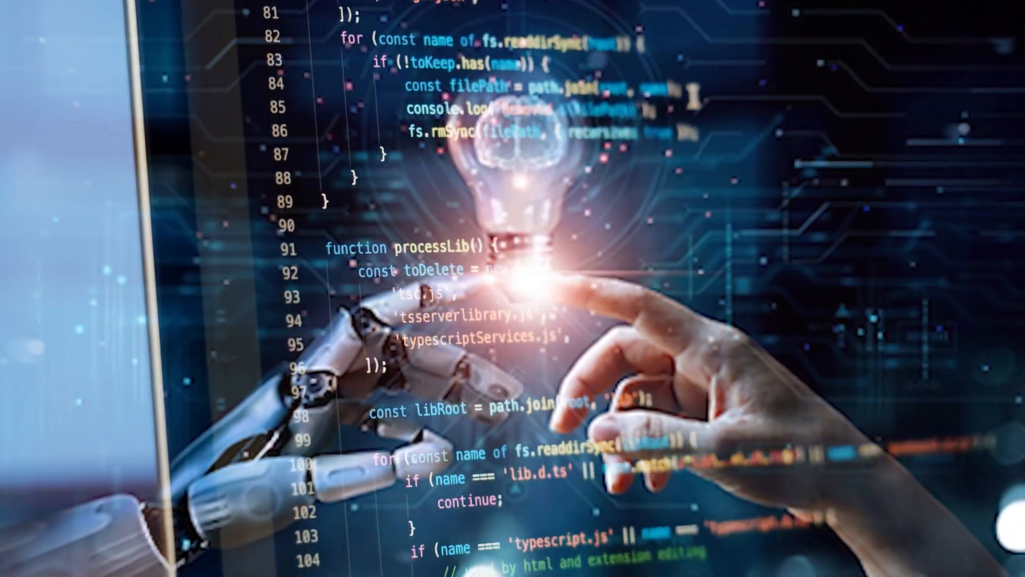